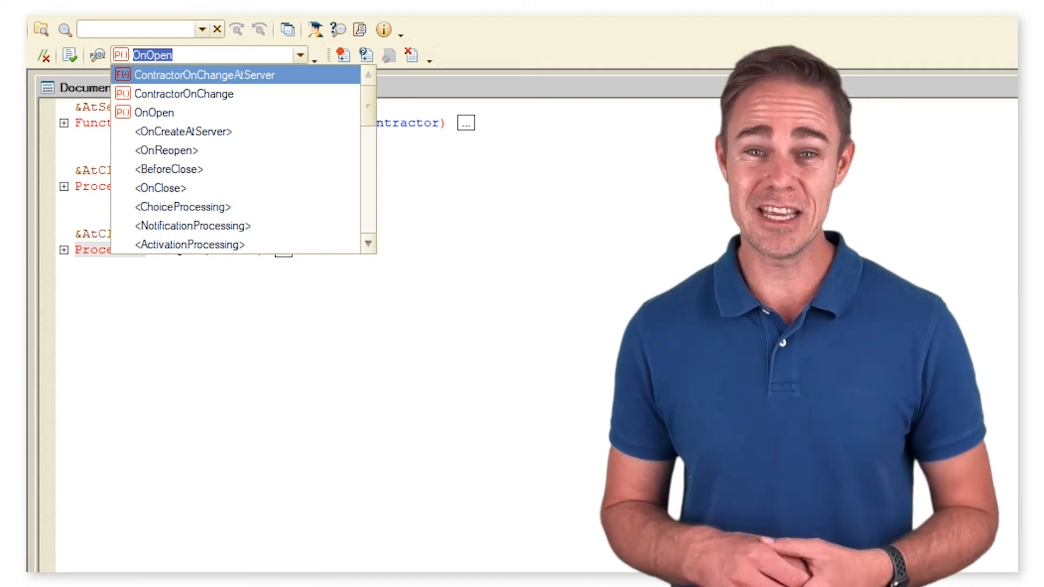
Show the Sales document form's Form commands list under the Commands tab
left_click(154, 112)
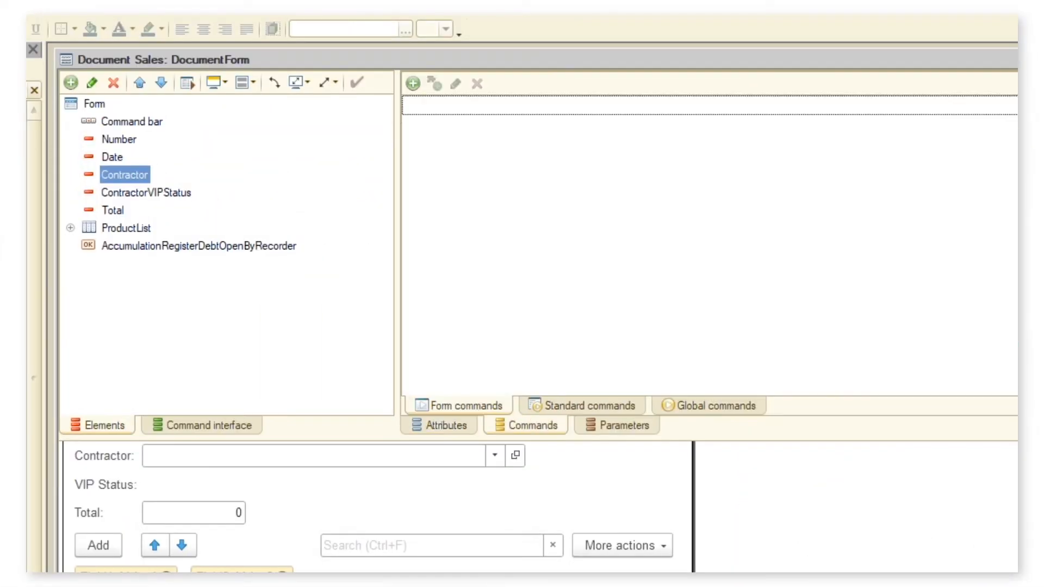
Add Command1 to Form commands and start creating its Action handler on the client
left_click(413, 83)
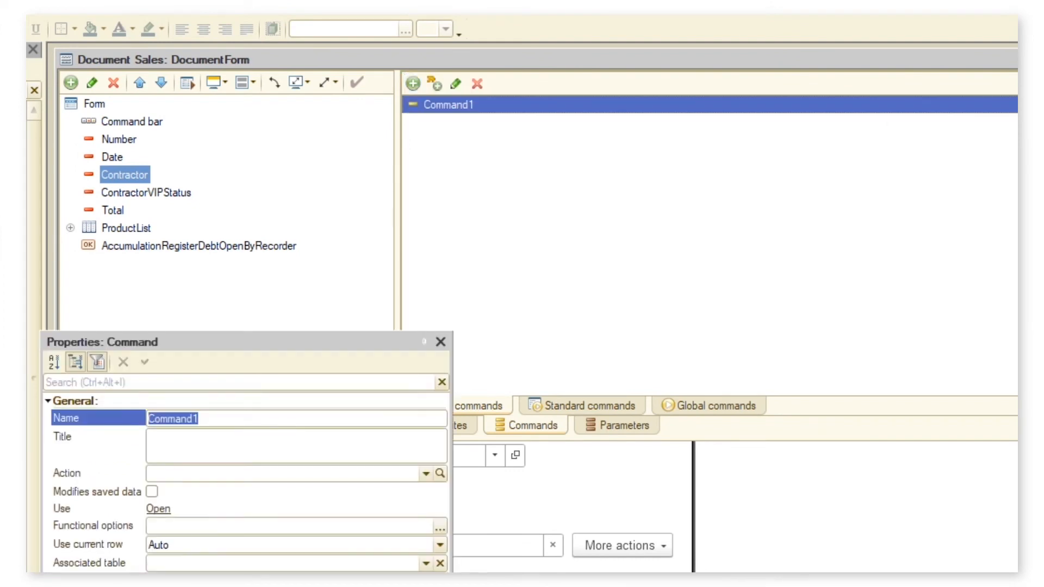
left_click(439, 473)
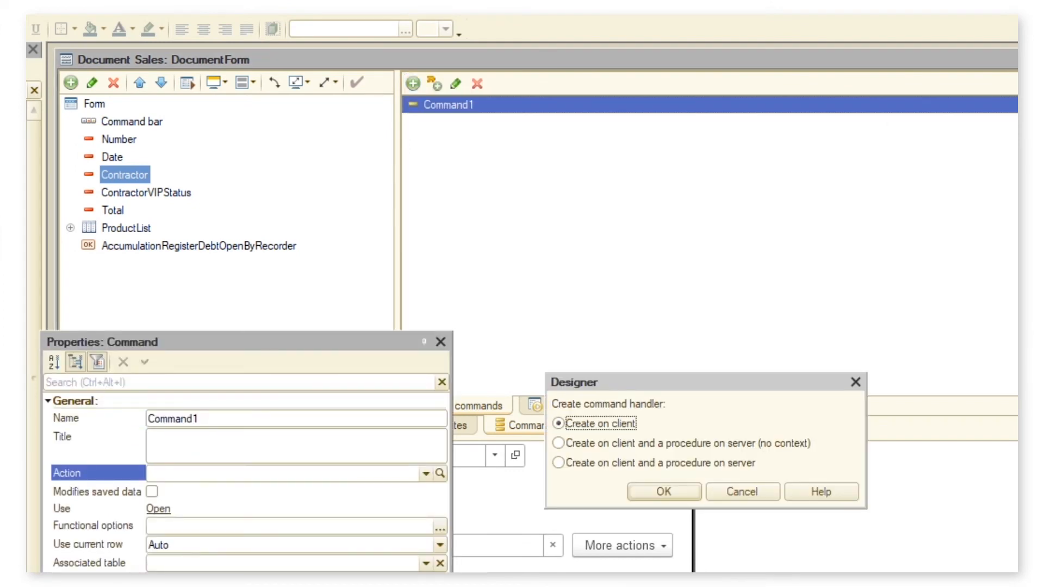